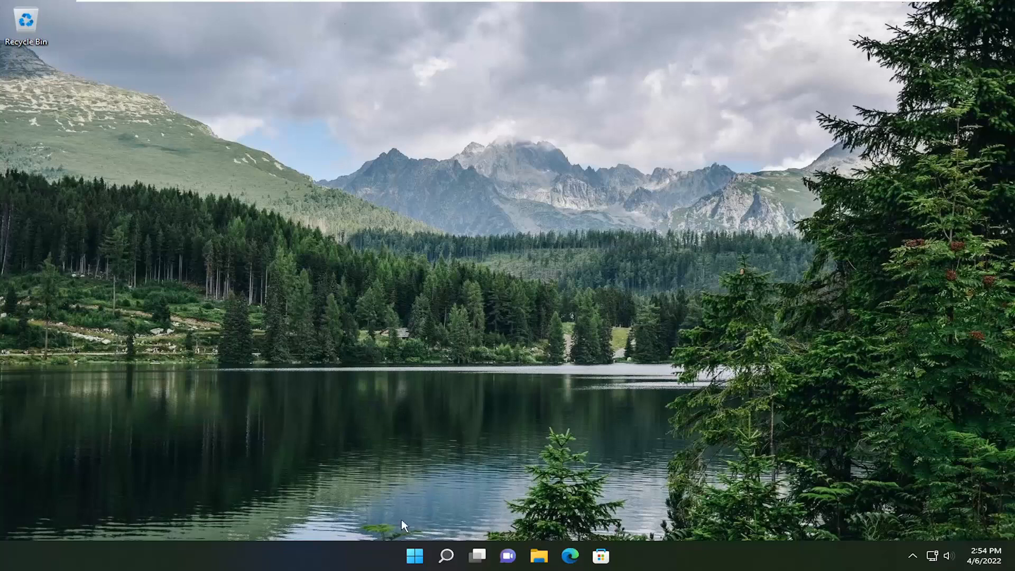
Launch Command Prompt as administrator via a 'cmd' search and approve the UAC prompt
{"action": "type", "text": "cmd"}
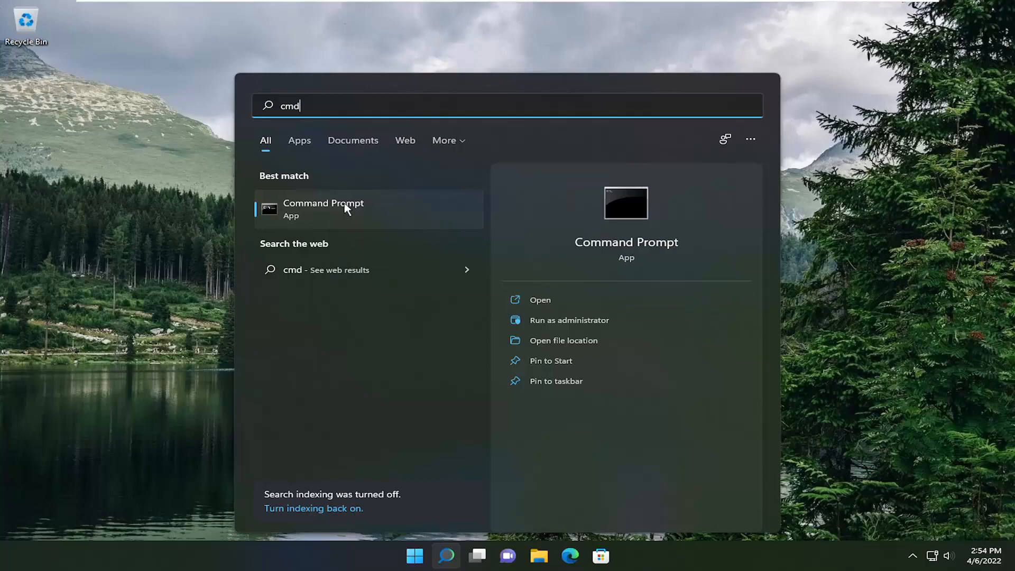
{"action": "left_click", "coordinate": [568, 319]}
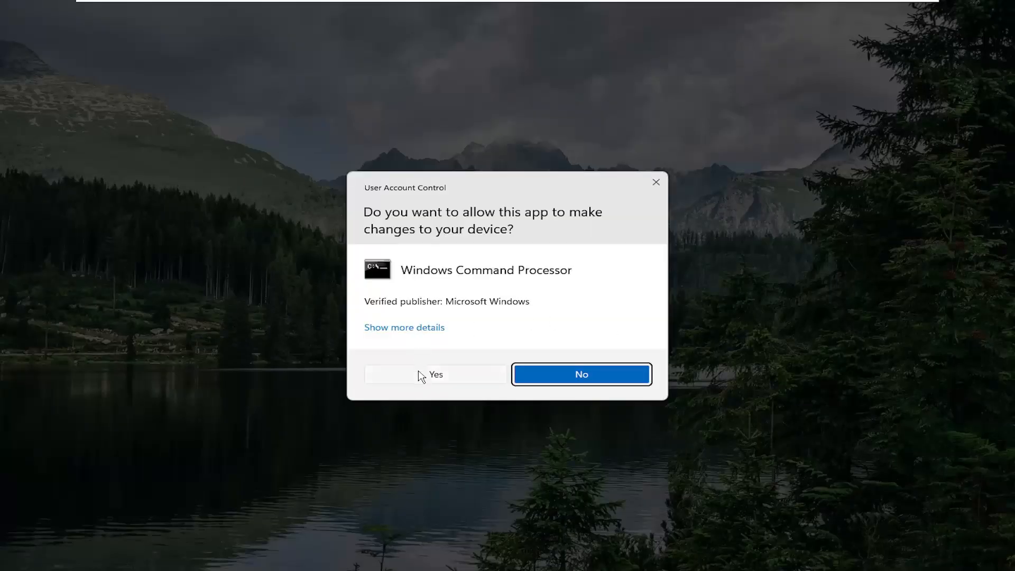
{"action": "left_click", "coordinate": [434, 374]}
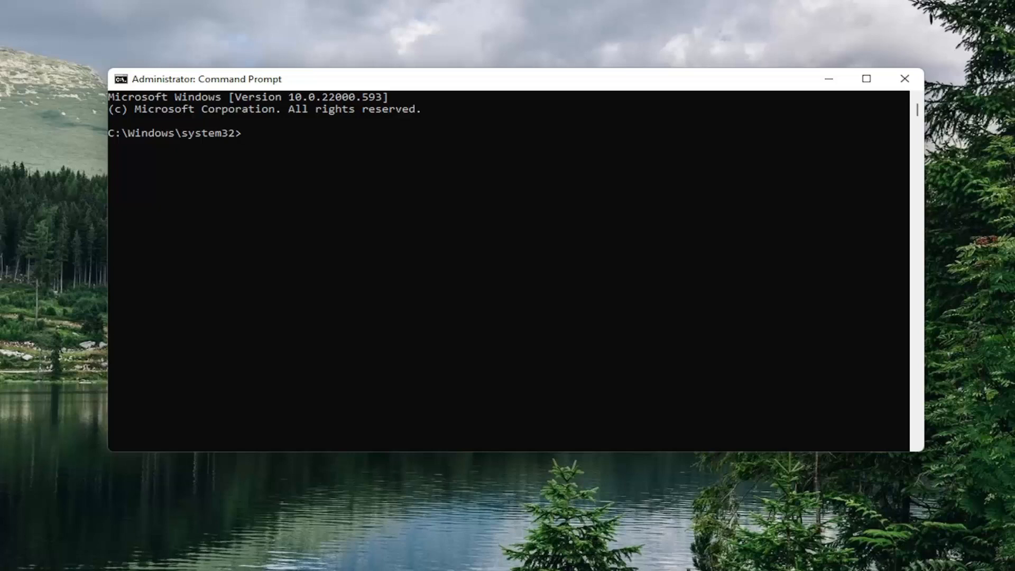
{"action": "mouse_move", "coordinate": [572, 127]}
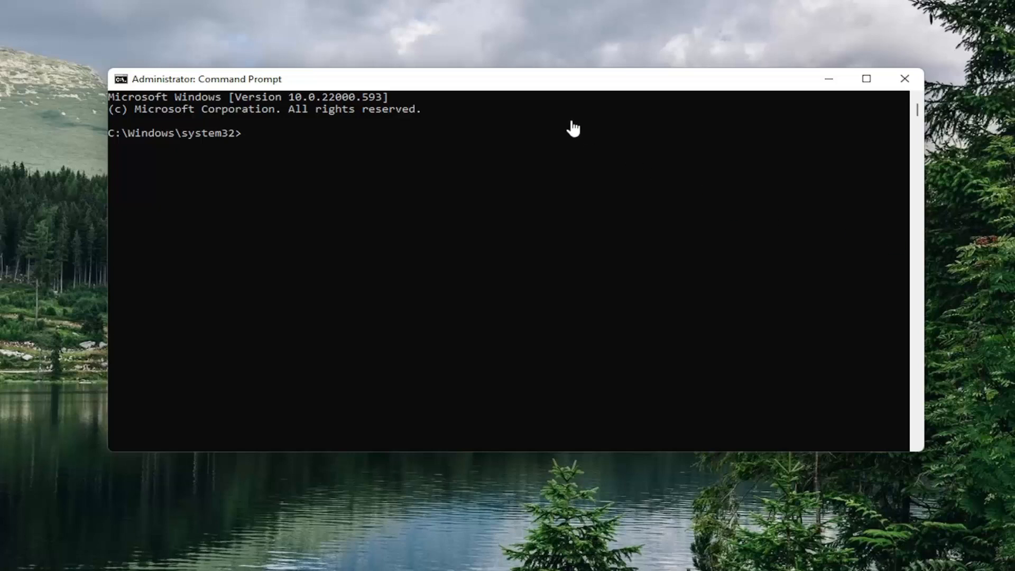
{"action": "mouse_move", "coordinate": [521, 93]}
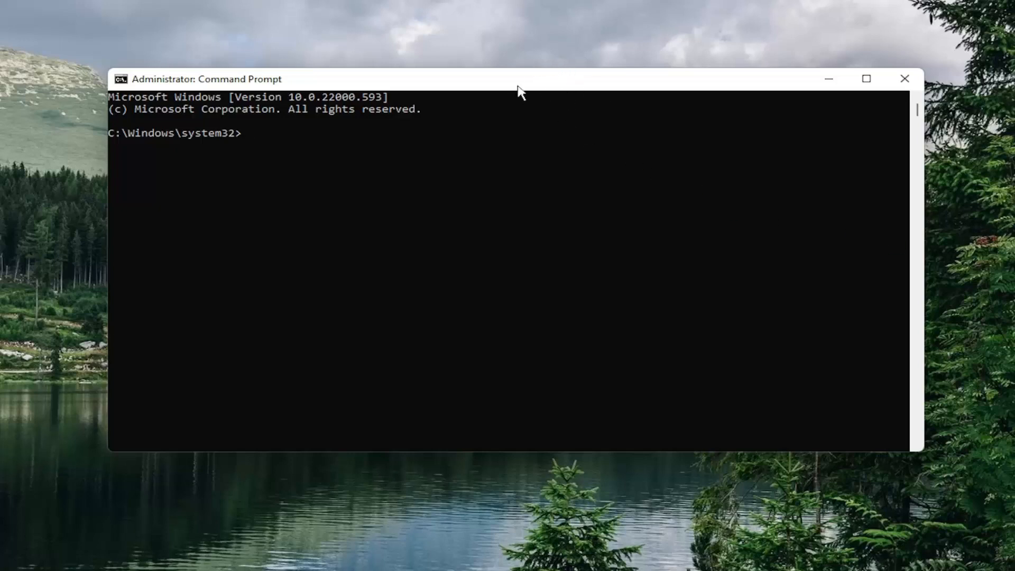
Run 'sfc /scannow' and let the system file check complete
{"action": "right_click", "coordinate": [518, 79]}
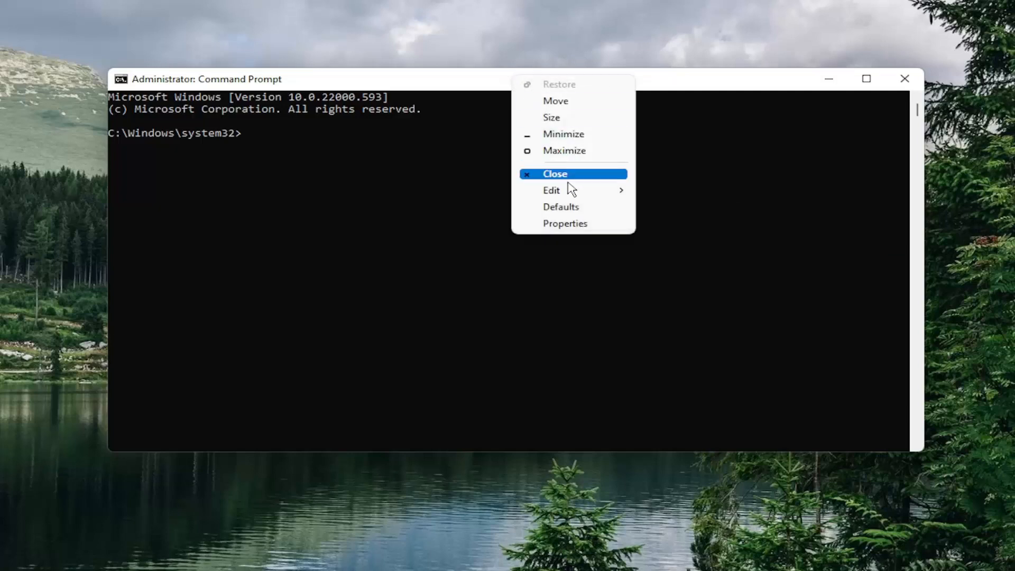
{"action": "type", "text": "sfc /scannow"}
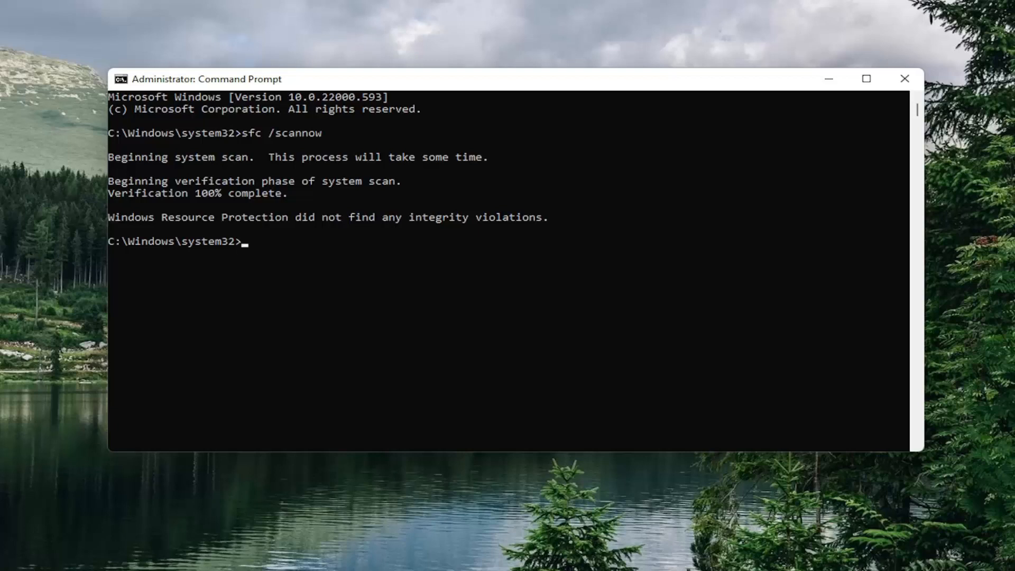
{"action": "mouse_move", "coordinate": [528, 72]}
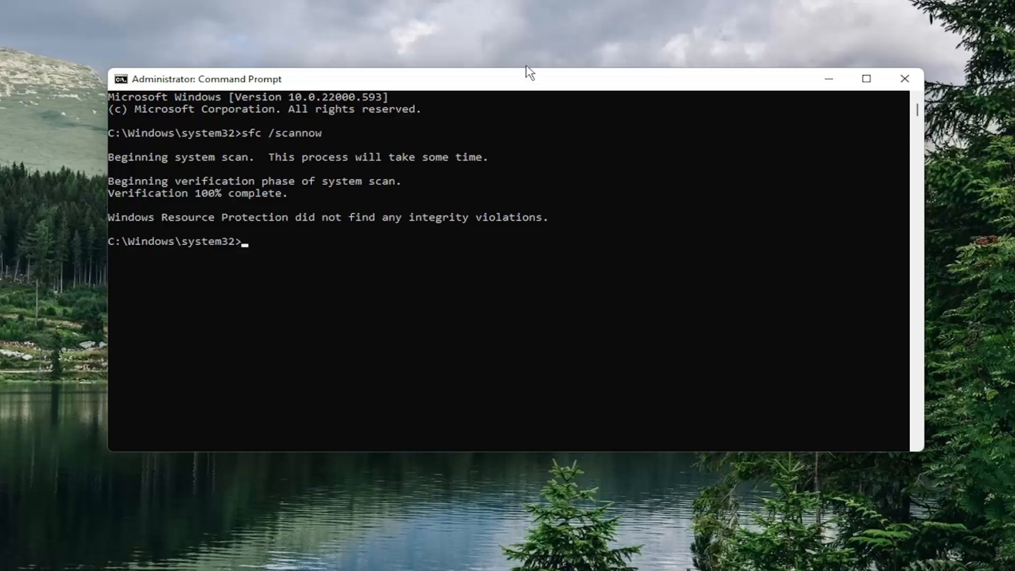
Run 'Dism.exe /online /cleanup-image /restorehealth' after the scan
{"action": "right_click", "coordinate": [530, 85]}
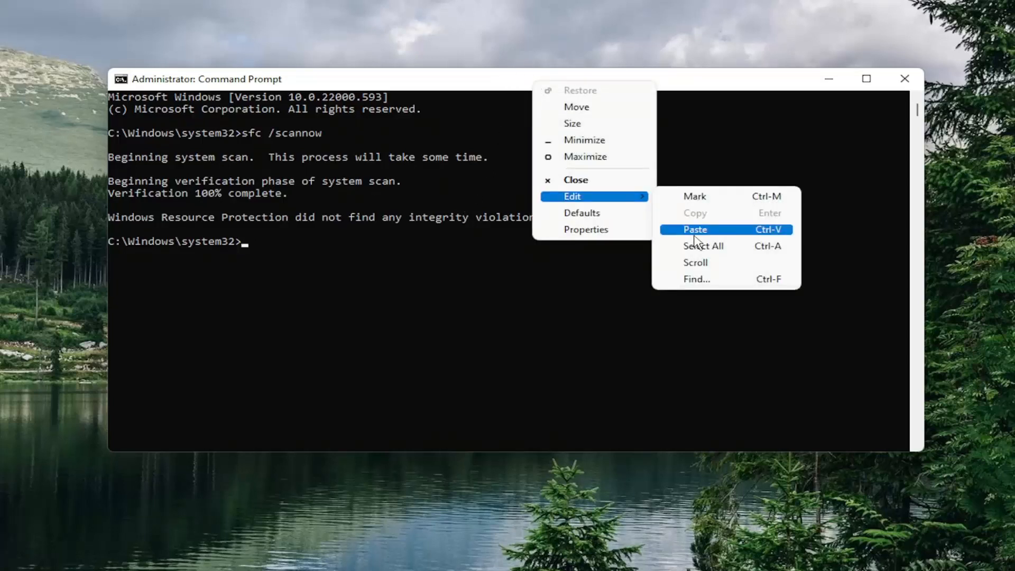
{"action": "left_click", "coordinate": [694, 229]}
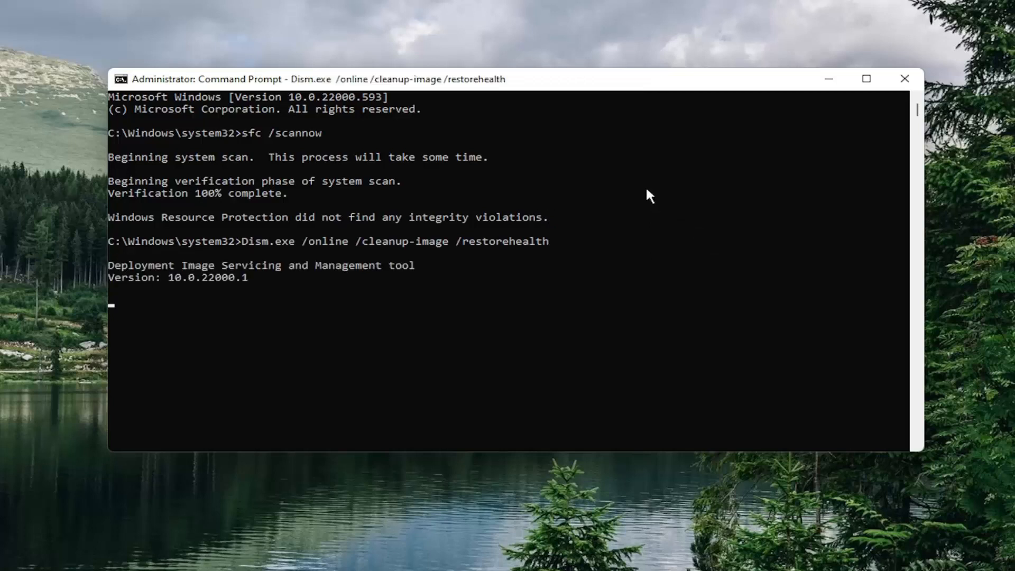